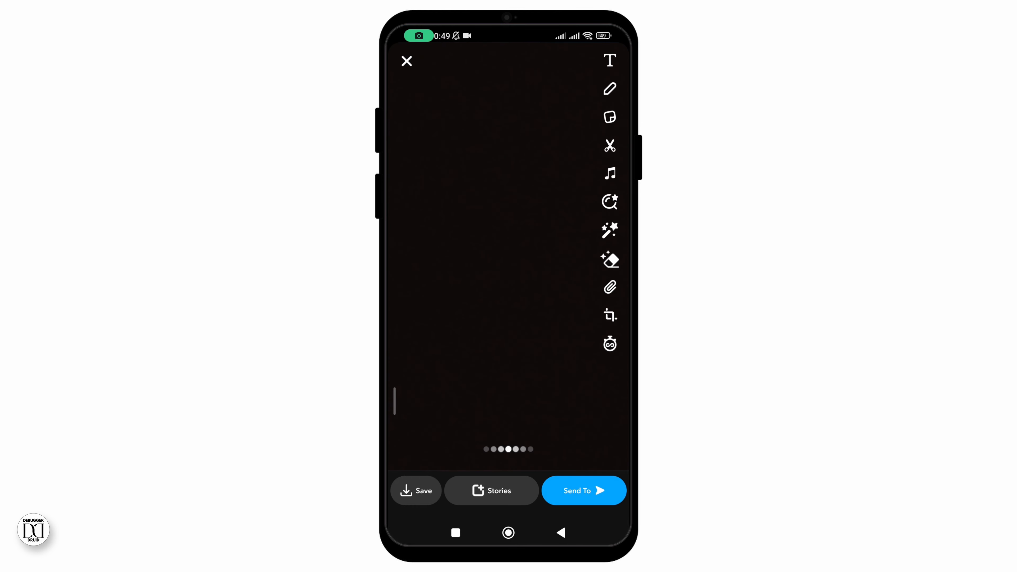
- Send the captured snap to Sima so her chat row shows it as Delivered
left_click(583, 490)
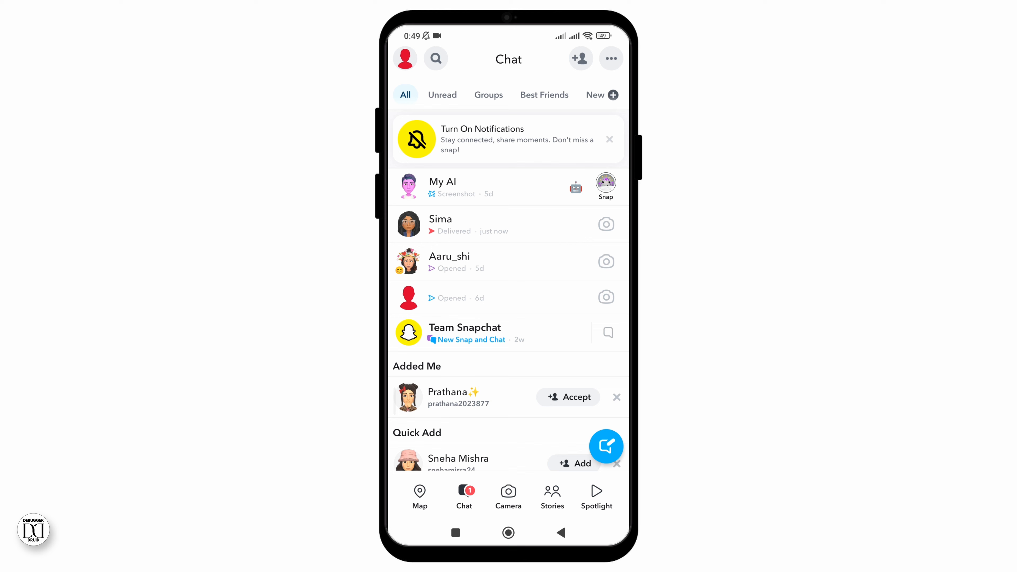
- Bring up Sima's conversation showing today's snap marked Delivered beneath earlier ones
left_click(441, 223)
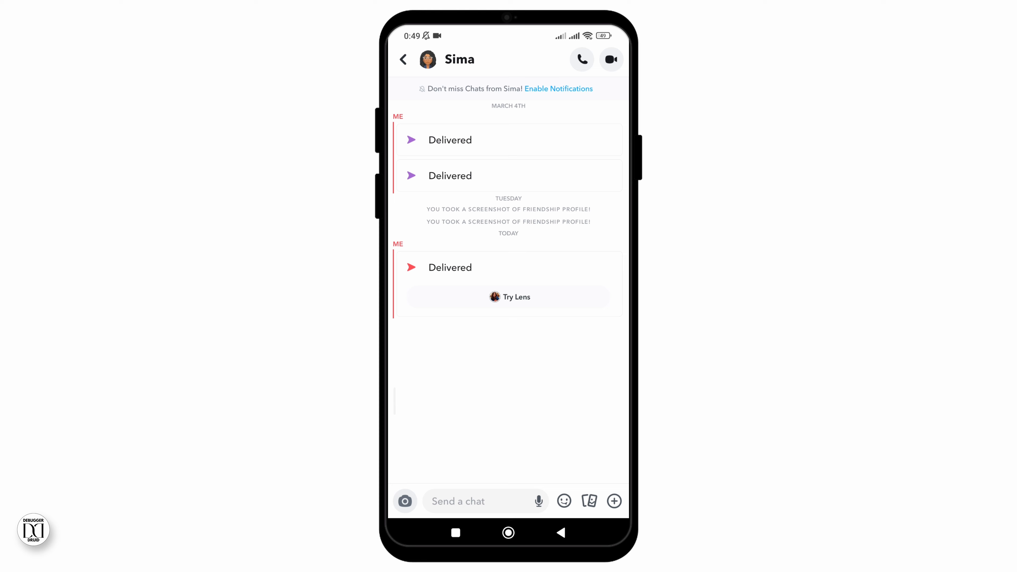
- Return to the Chat list and bring up your own profile with Snapcode and My Stories
left_click(403, 59)
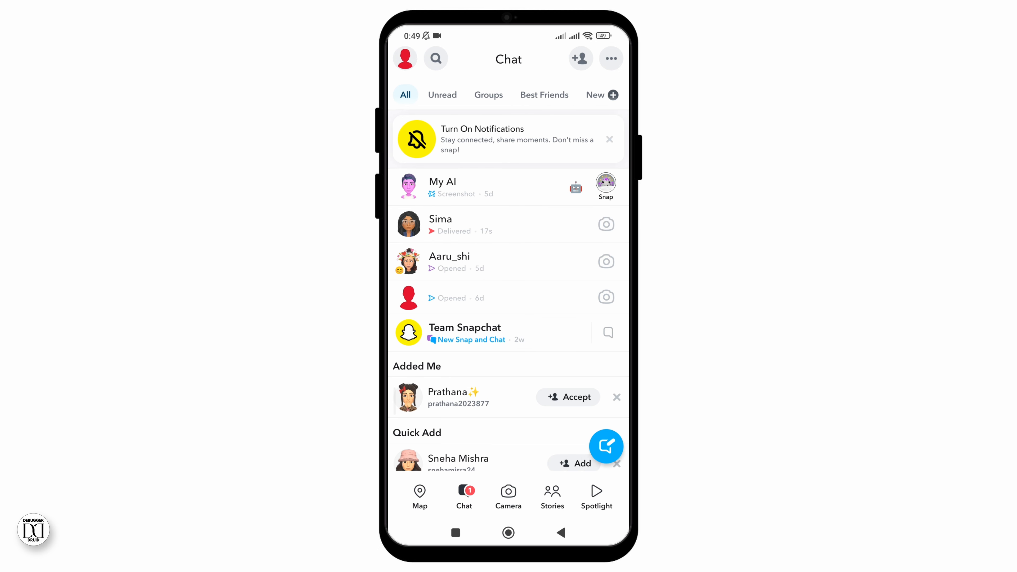
left_click(405, 59)
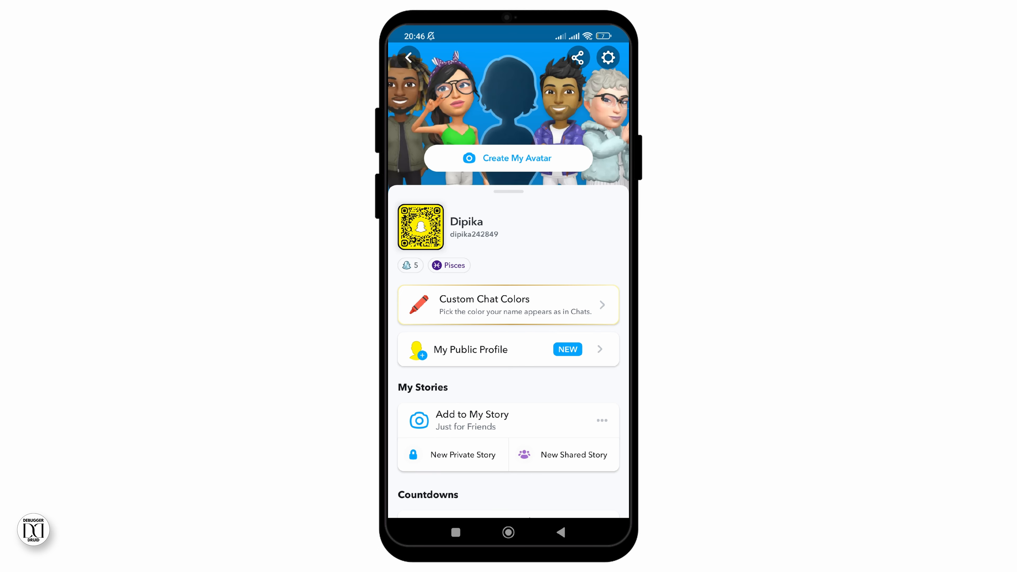